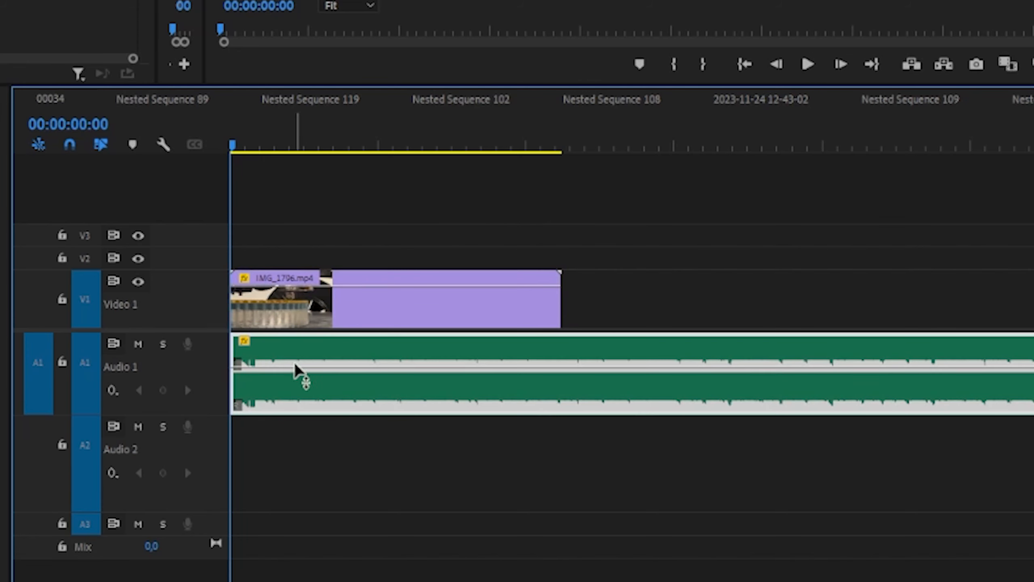
mouse_move(106, 315)
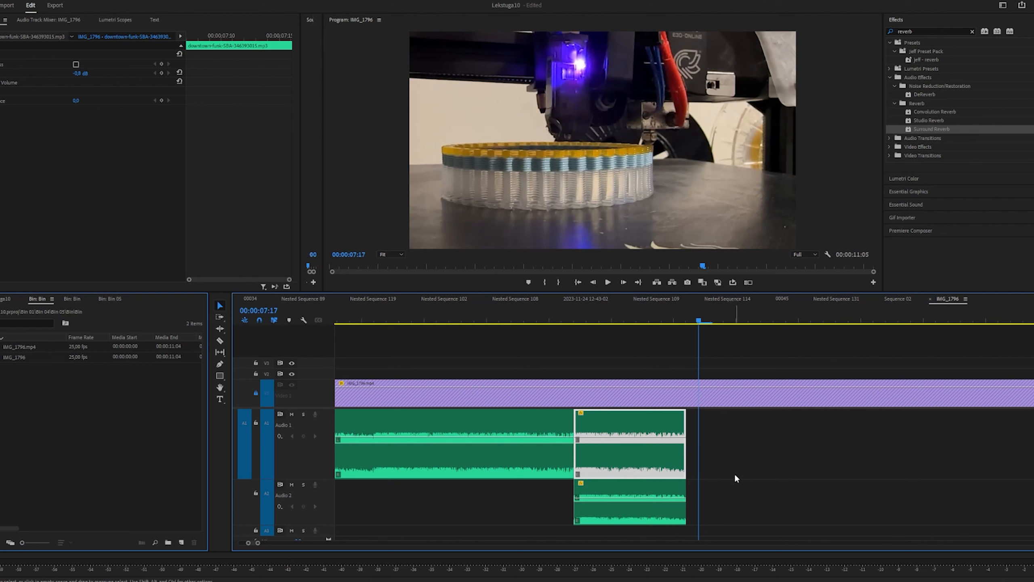
Extend the A2 tail clip and nest it as Nested Sequence 142.
click(291, 414)
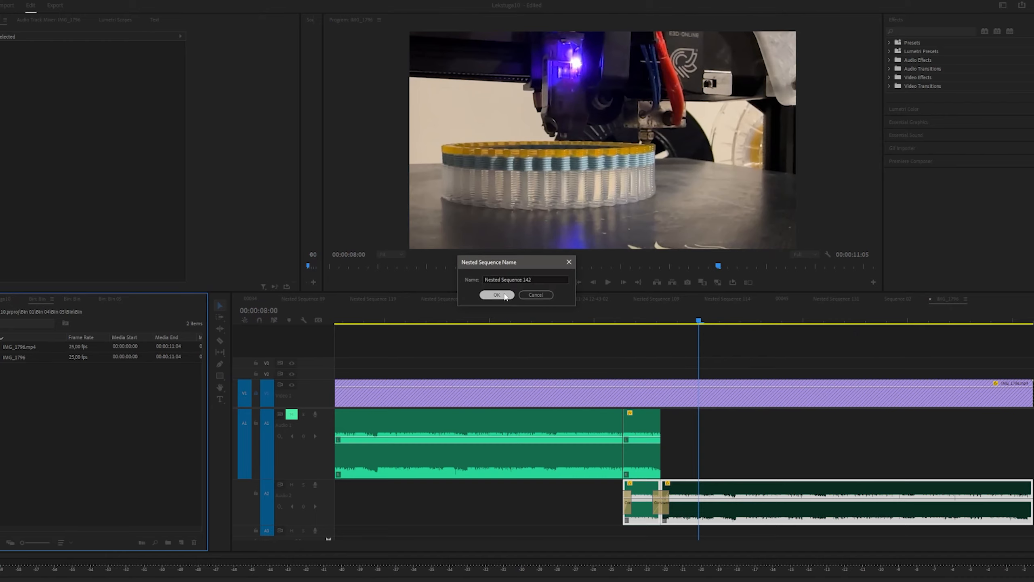
click(496, 295)
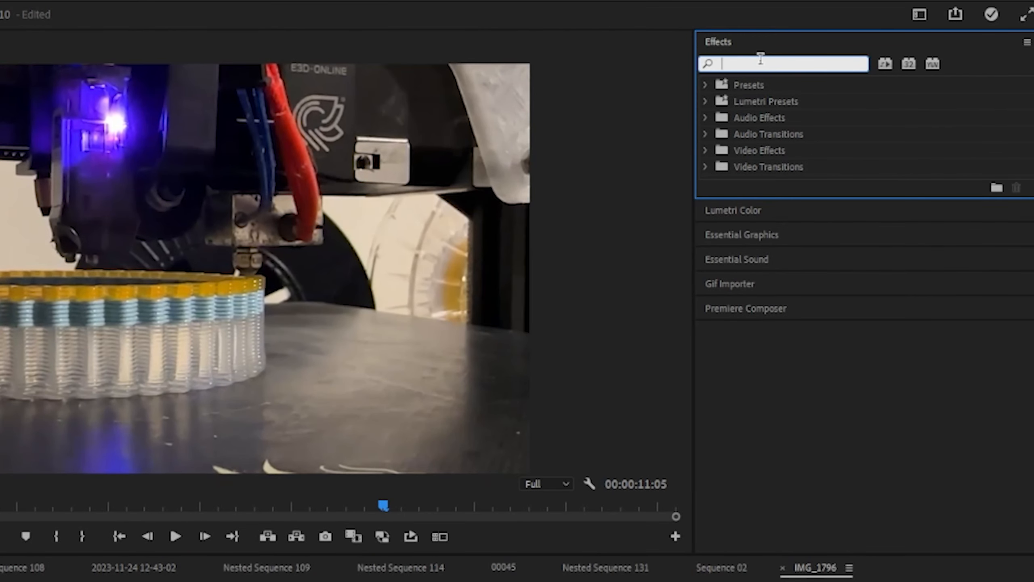
Apply Surround Reverb to the nest, render it, and raise its volume to 3.3 dB.
text(reverb)
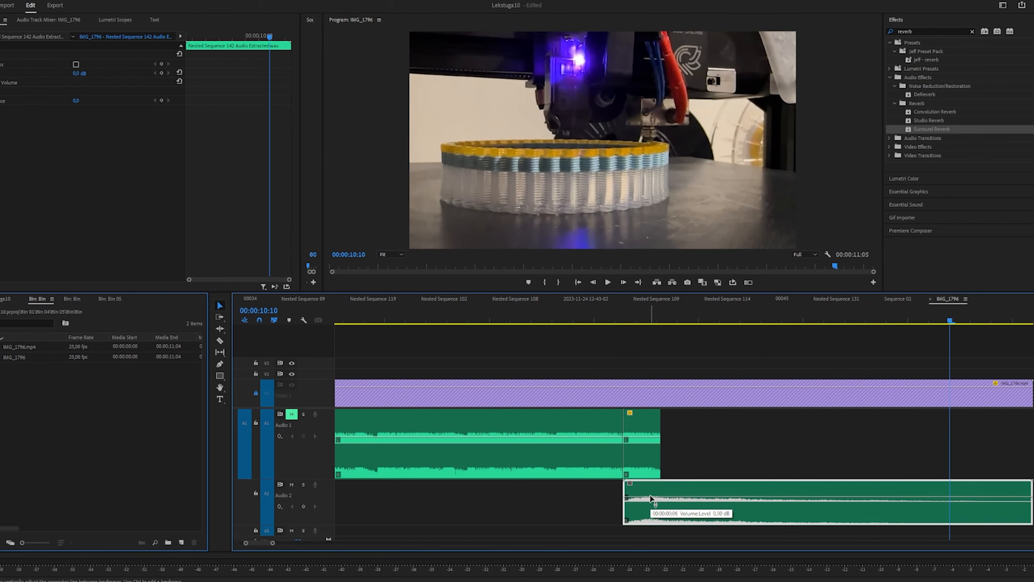
drag(649, 498, 641, 485)
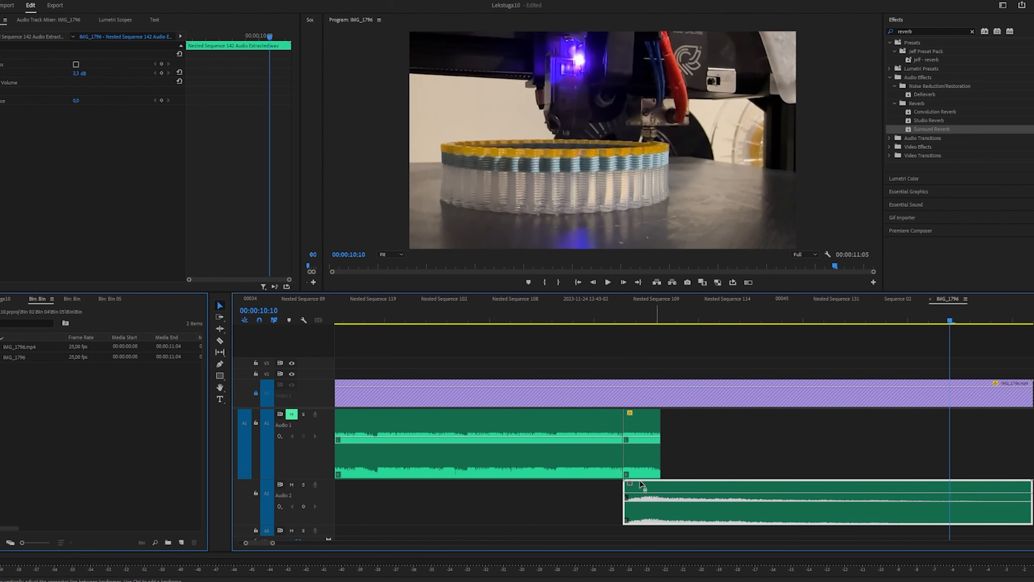
Join the through edit so the A1 main audio is one continuous clip.
right_click(627, 440)
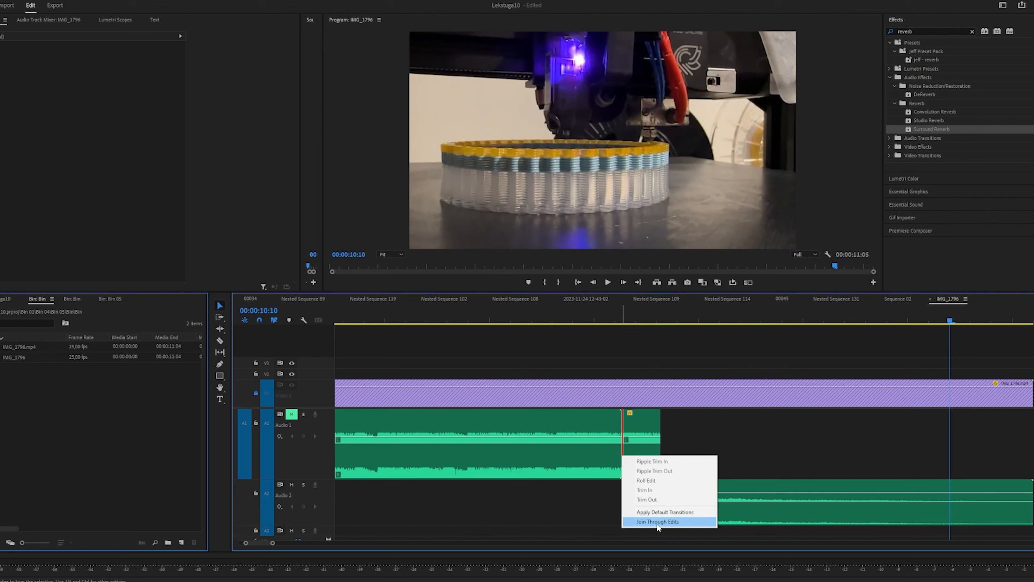
click(656, 521)
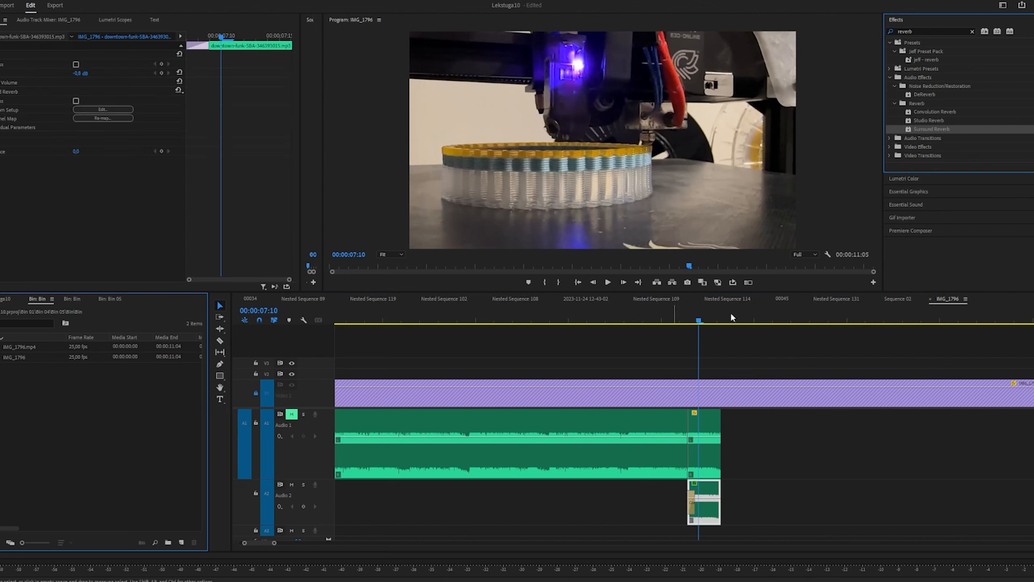
Trim the V1 clip and place the A2 tail clip at the main audio's end.
click(606, 282)
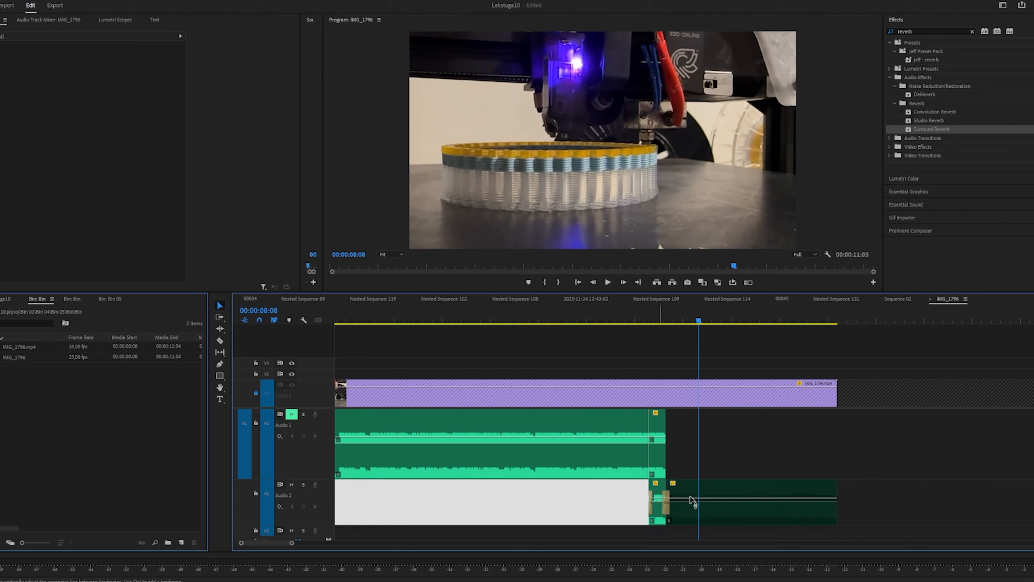
right_click(665, 501)
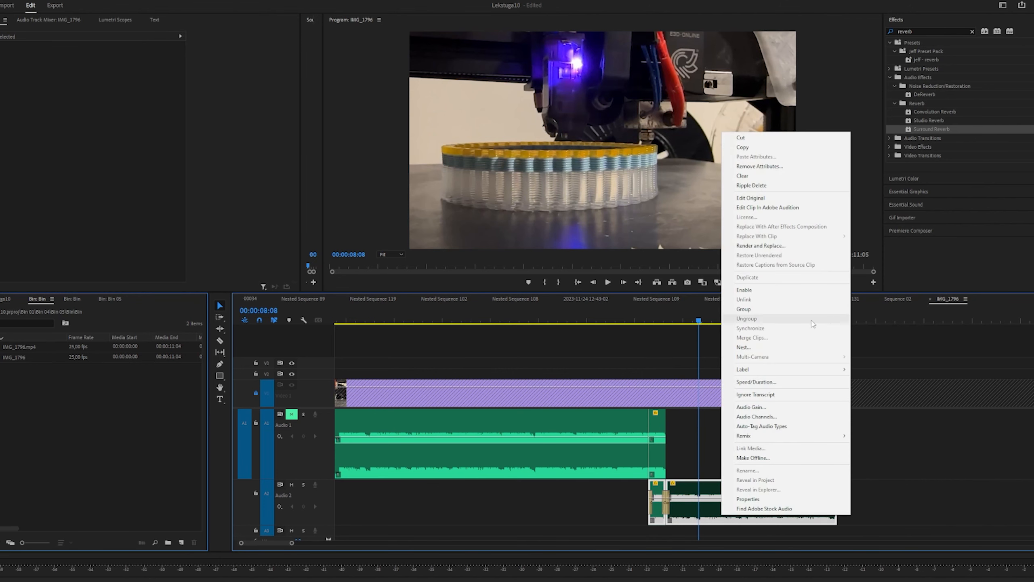